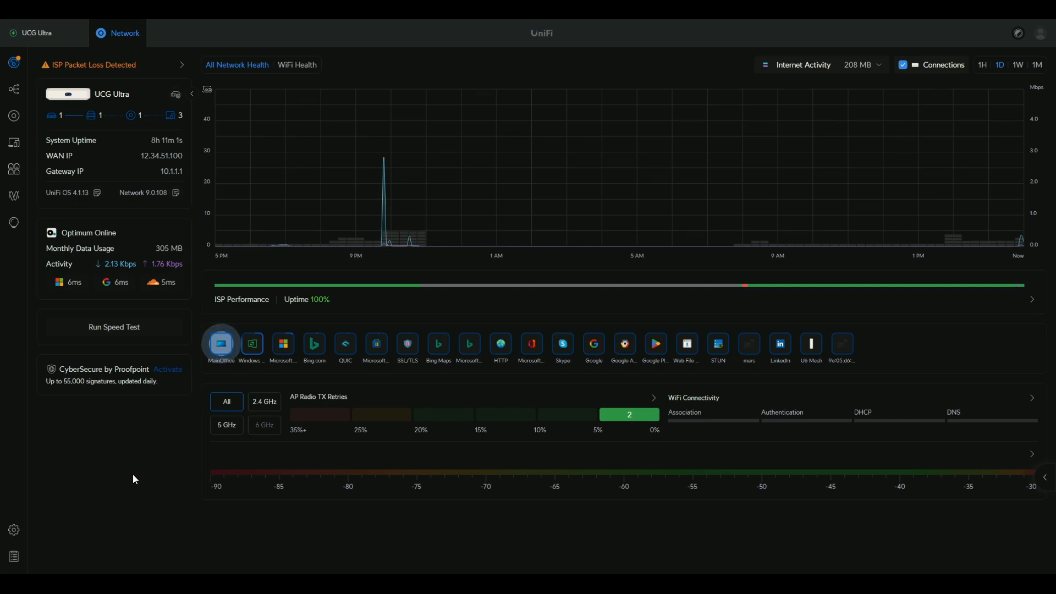
Step: Open the Settings gear and go to the Profiles section
left_click(13, 529)
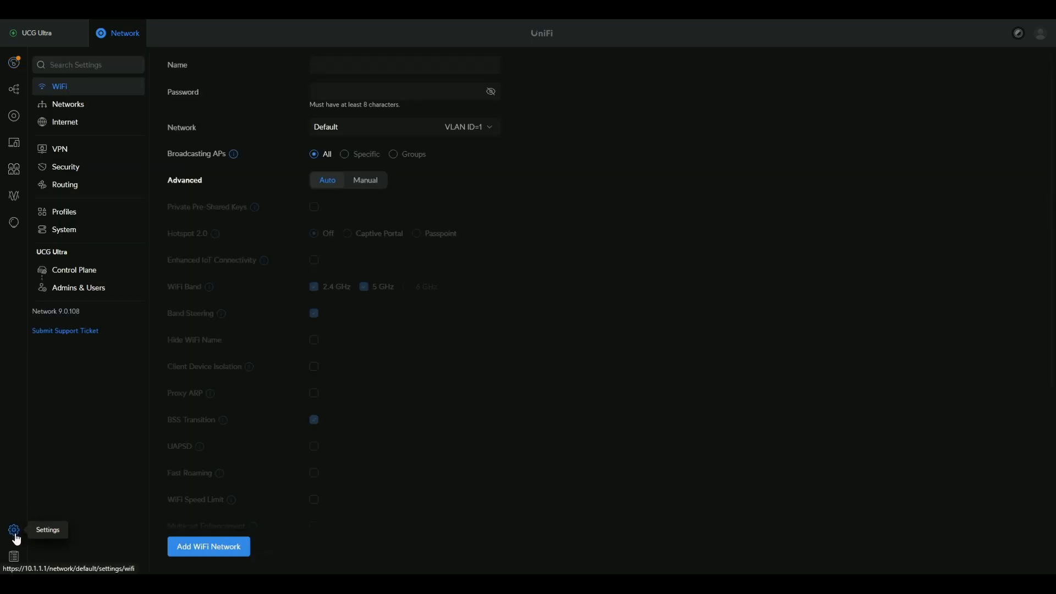
left_click(64, 211)
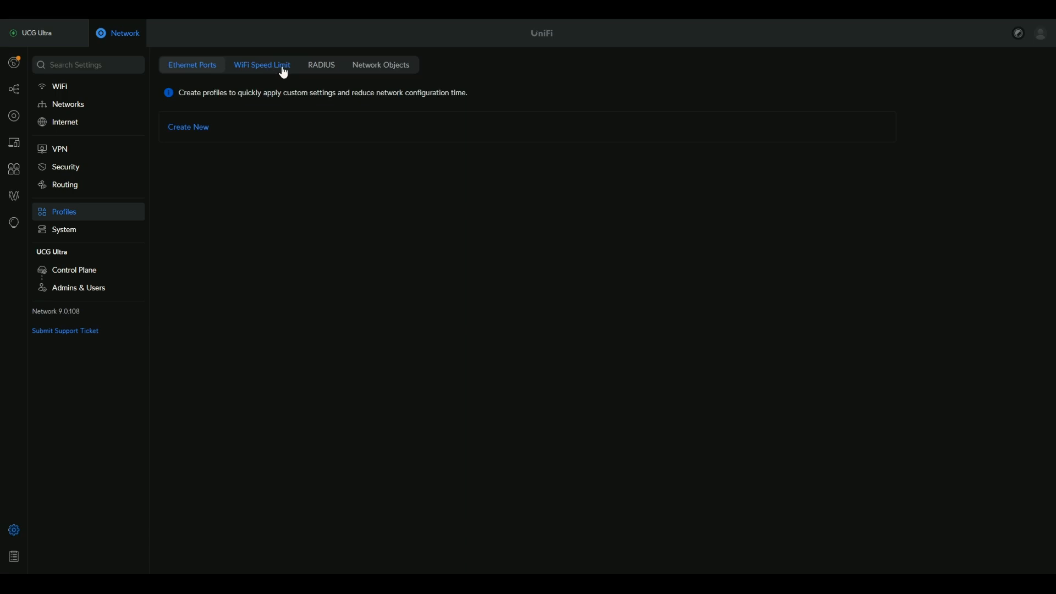
Step: Add a 'Guests Today' WiFi speed limit profile with 30 Mbps download and 5 Mbps upload
left_click(188, 126)
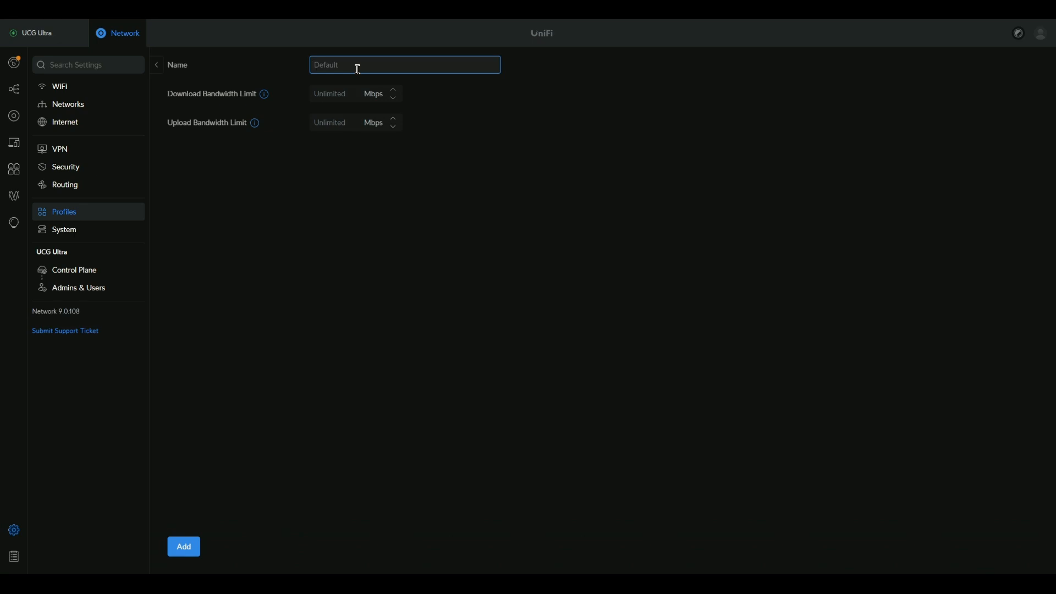
type("Guests tomor")
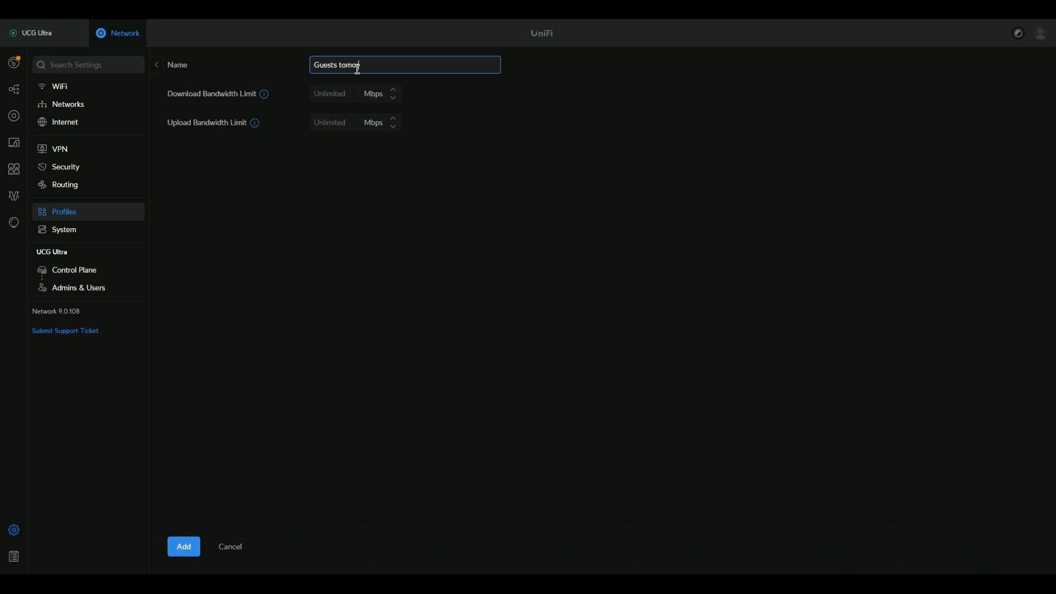
key("Backspace")
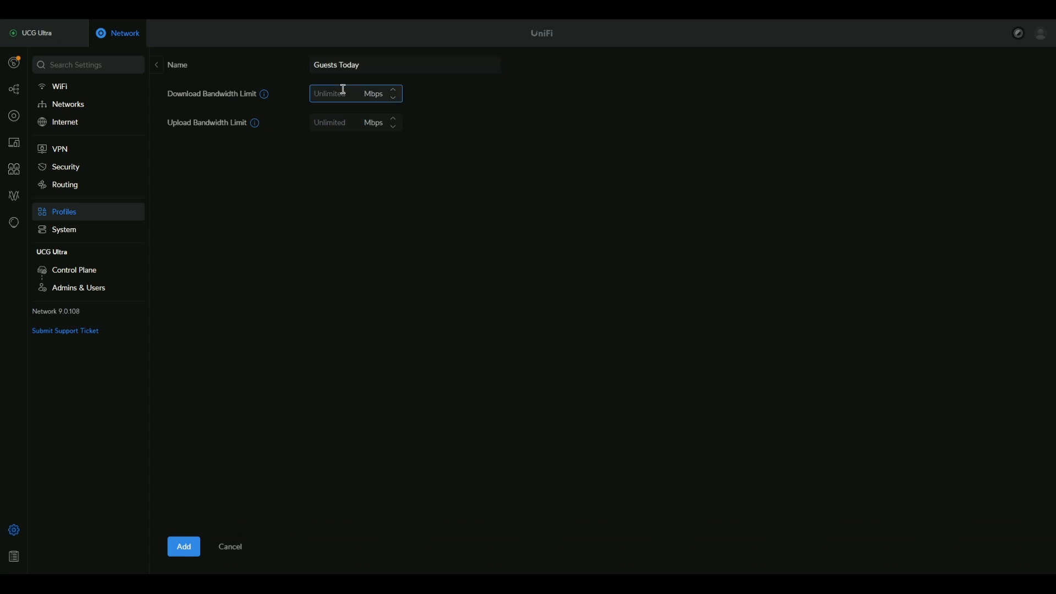
type("20")
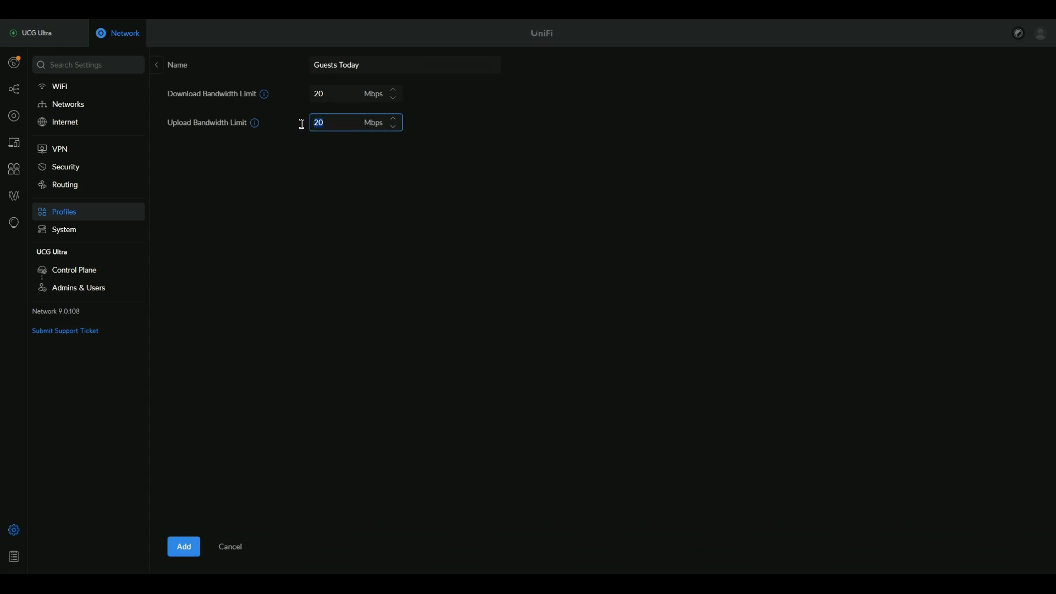
type("5")
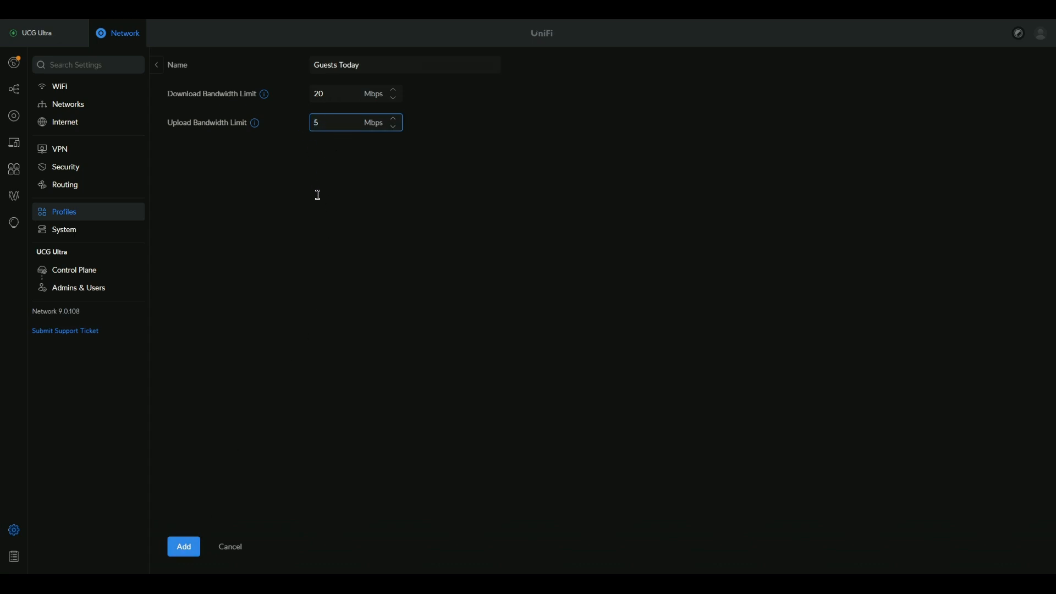
type("30")
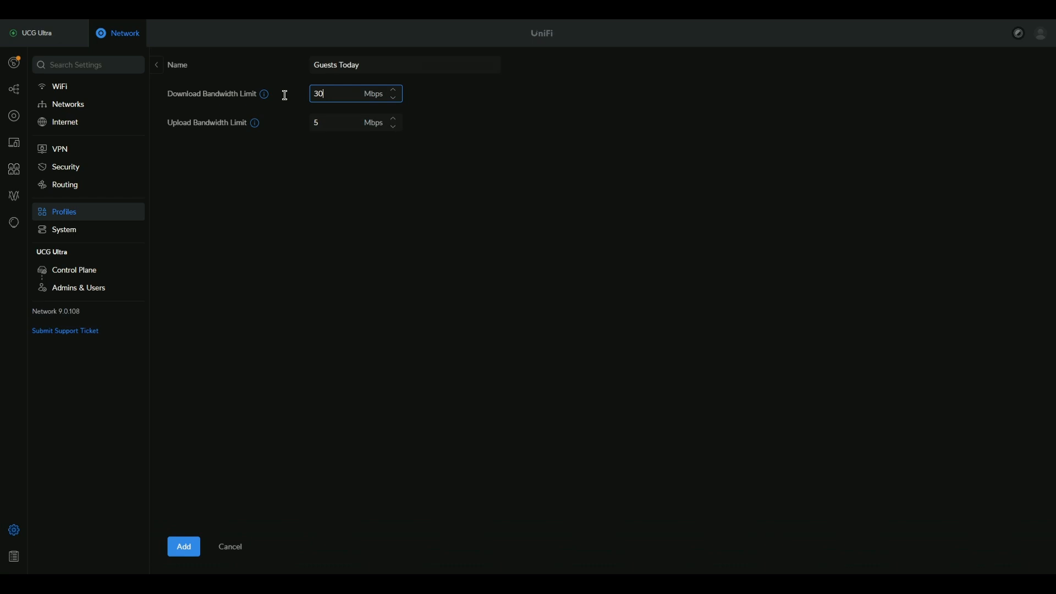
left_click(183, 546)
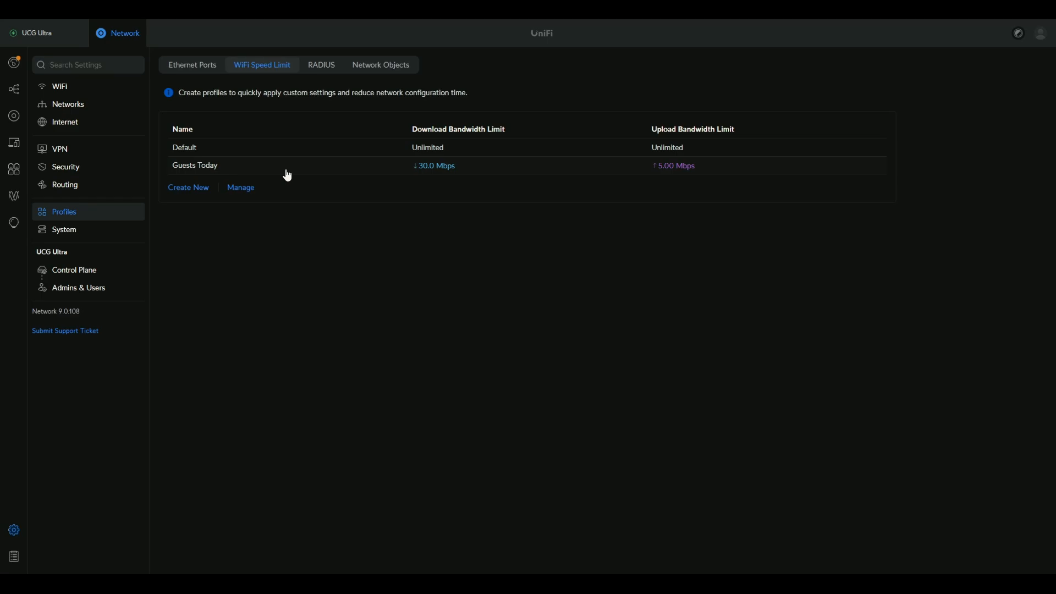
left_click(59, 87)
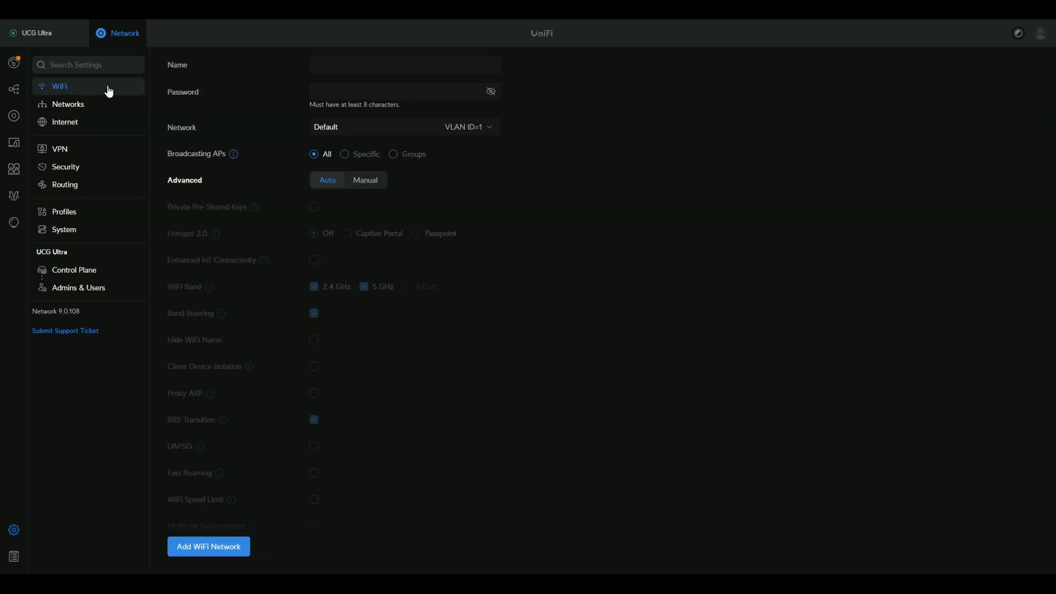
left_click(404, 64)
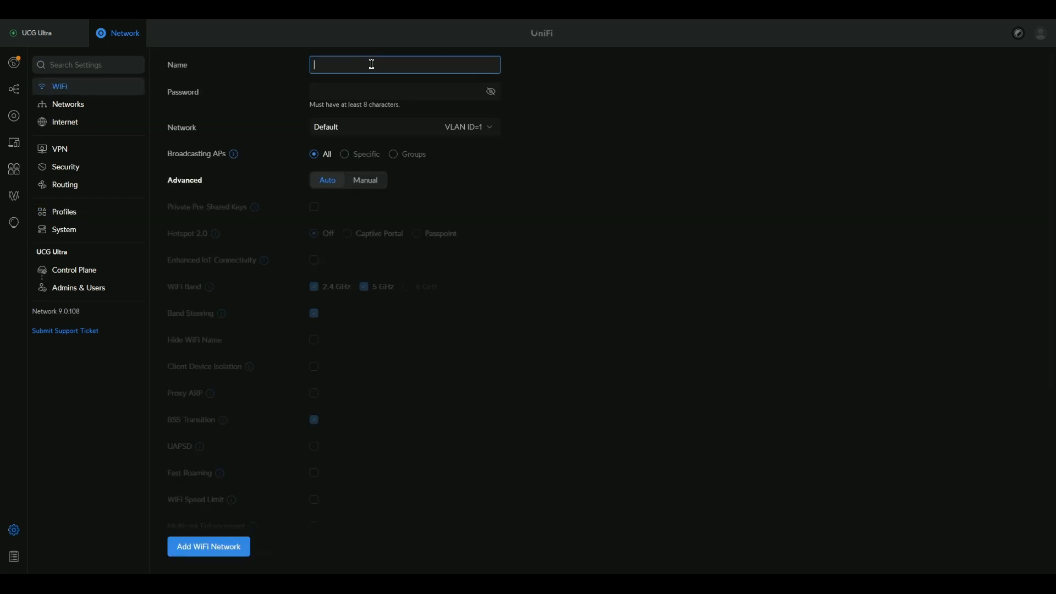
type("Guests-Today")
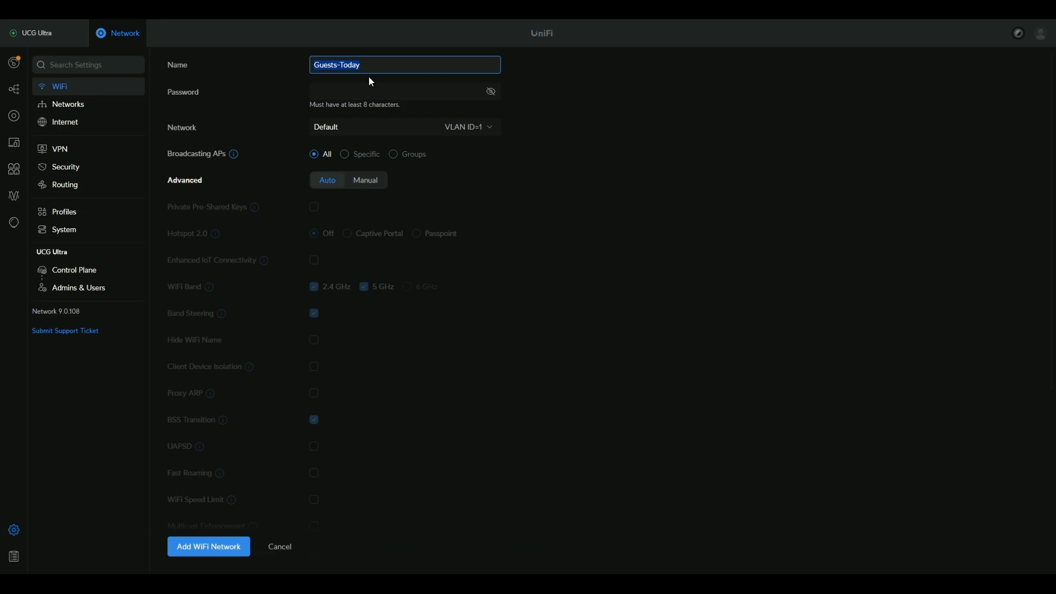
left_click(404, 92)
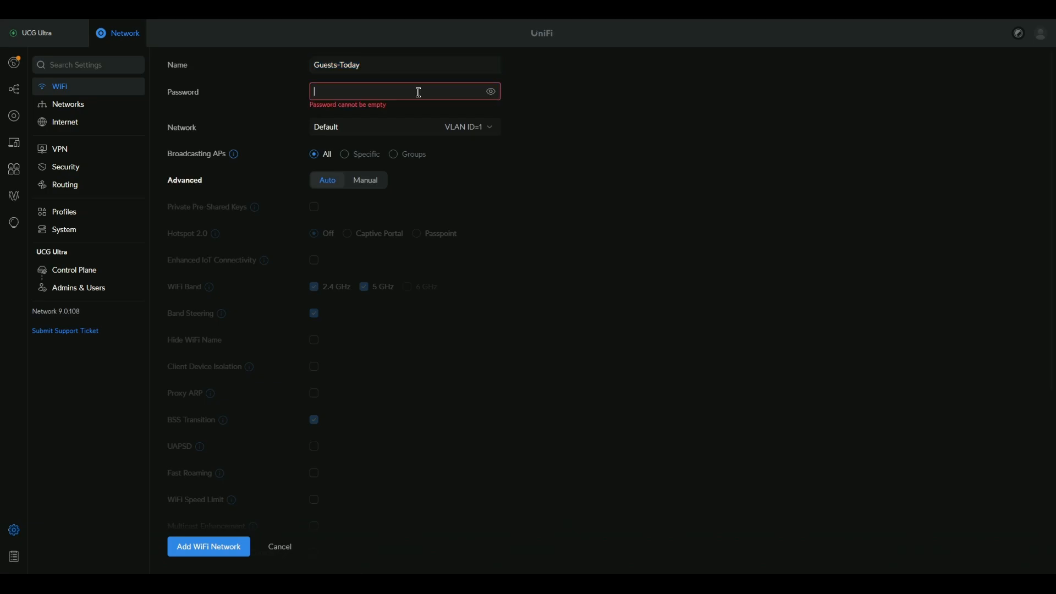
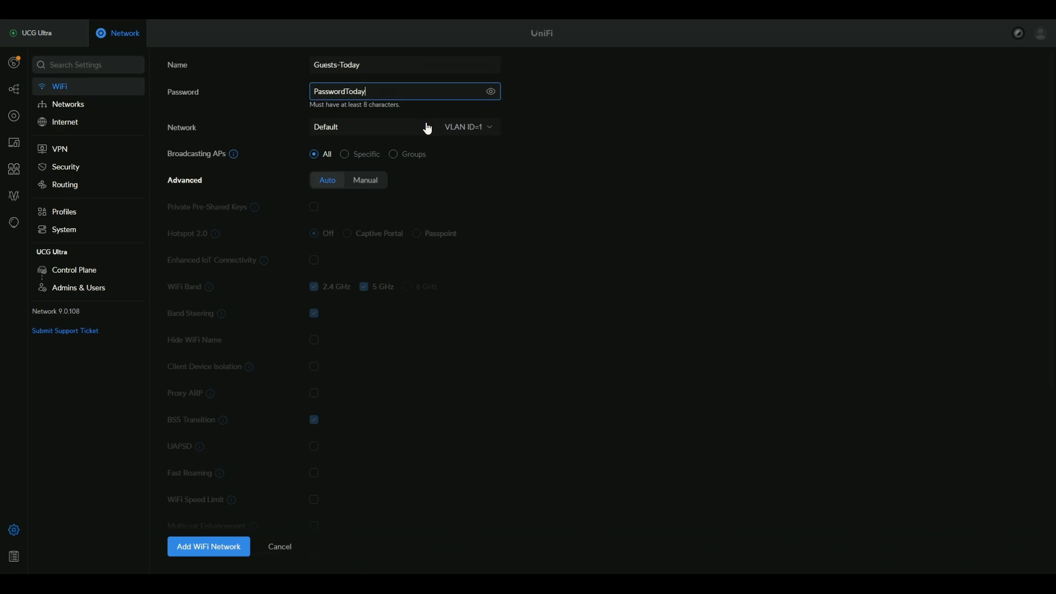
left_click(404, 126)
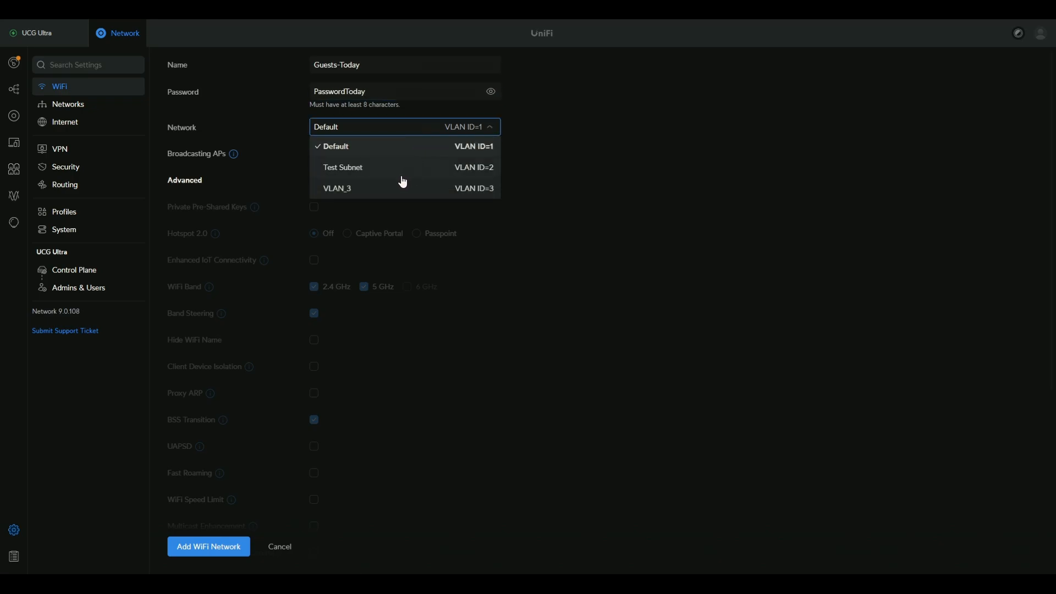
left_click(343, 167)
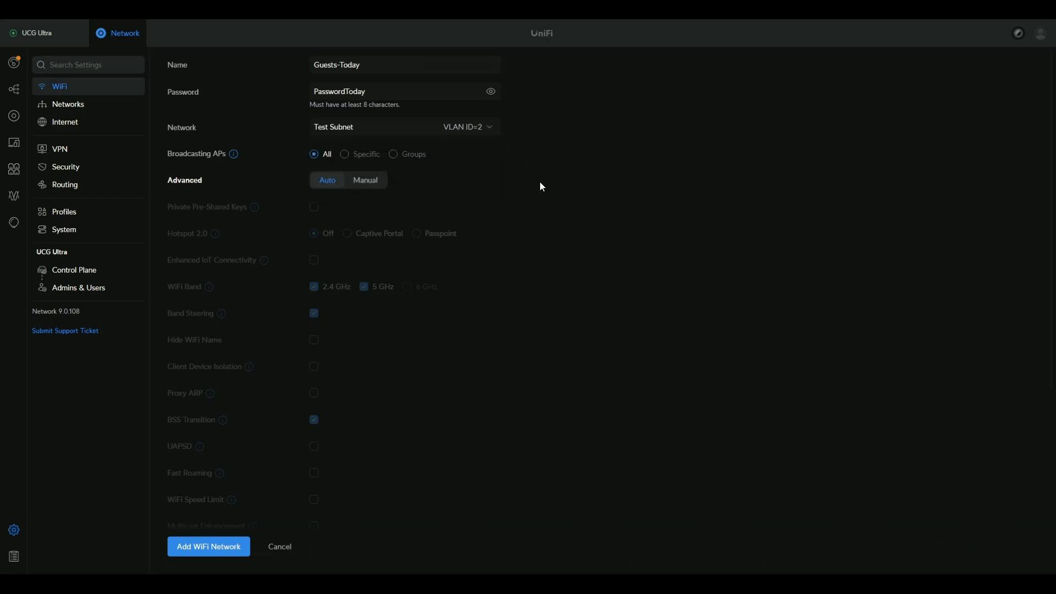
mouse_move(295, 341)
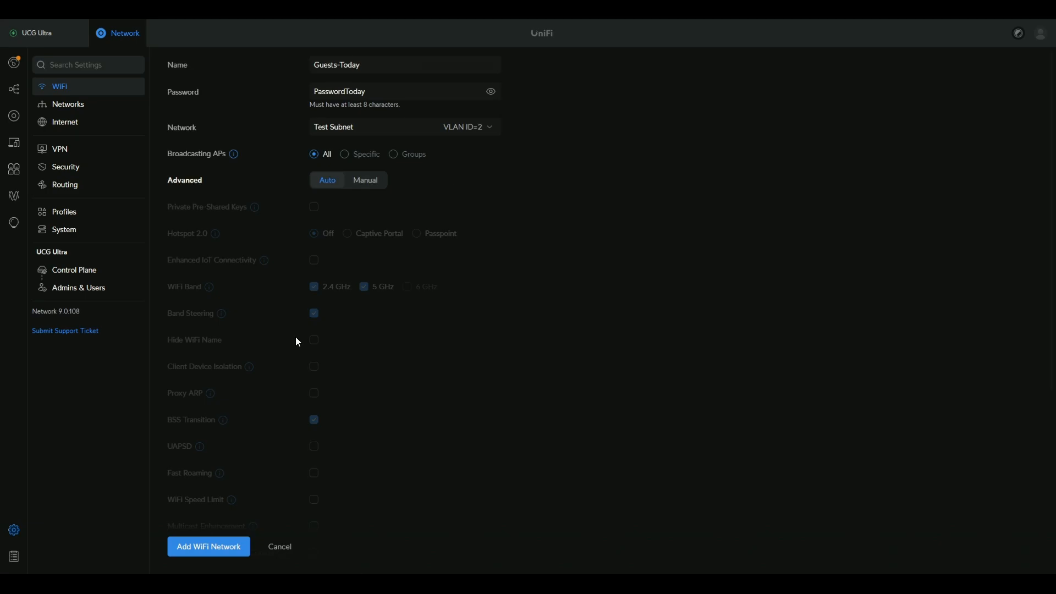
Step: Set Advanced to Manual and enable the Guests Today WiFi speed limit on Guests-Today
scroll("down", 3)
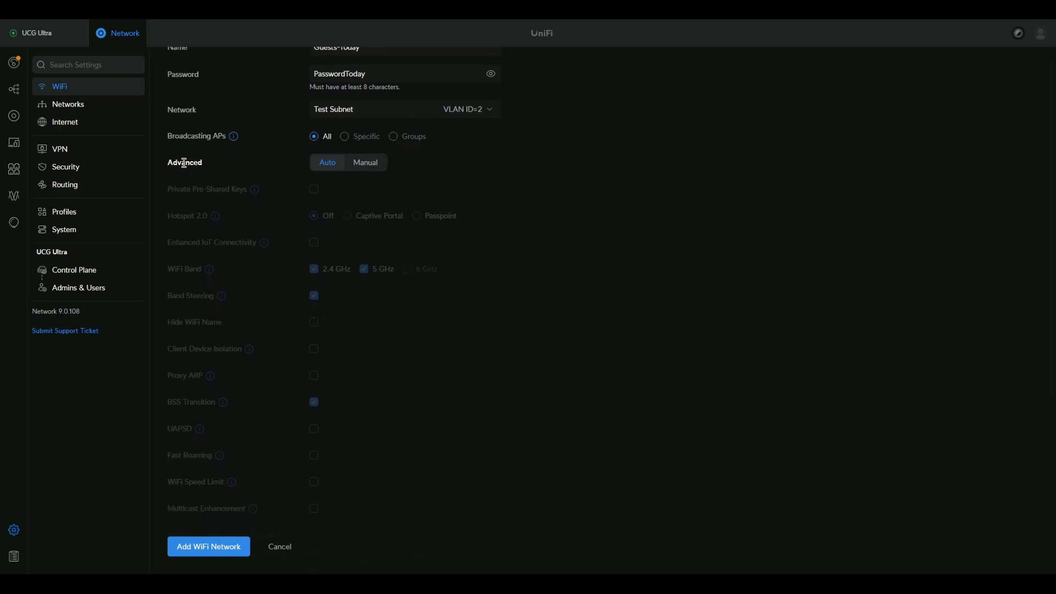
left_click(366, 162)
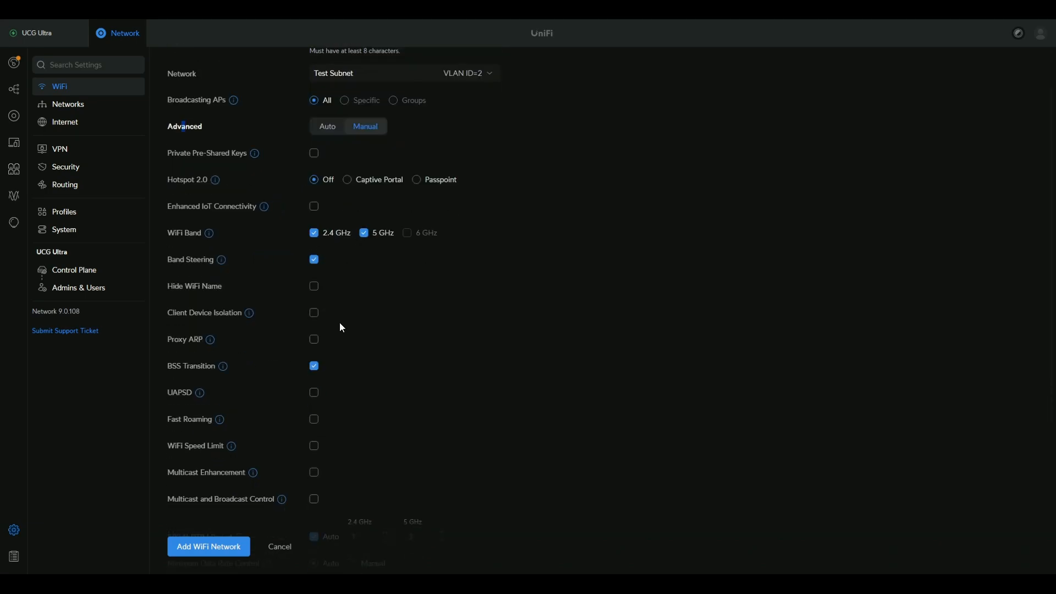
scroll("down", 3)
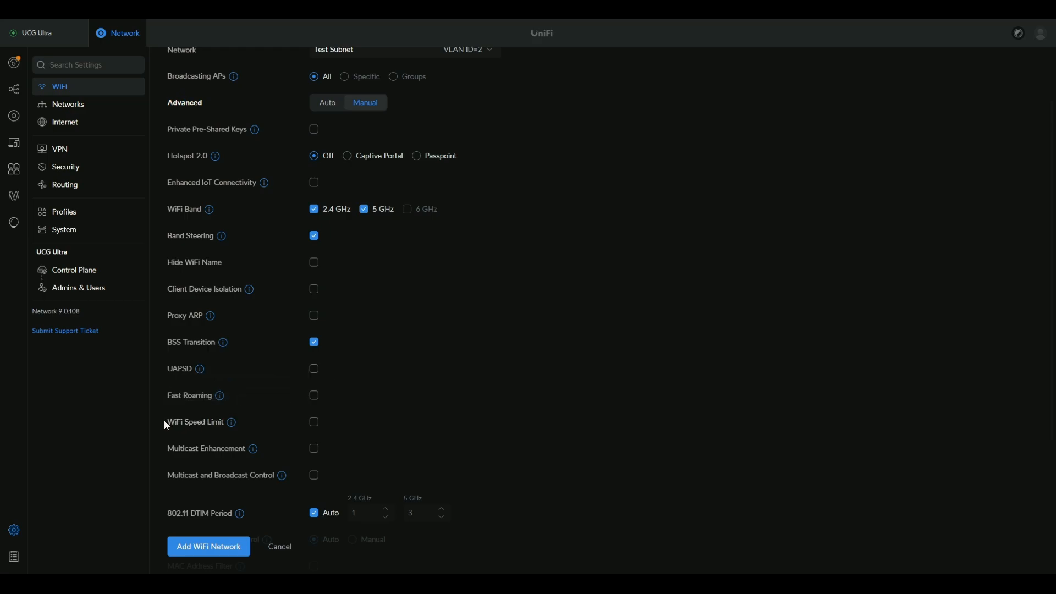
double_click(195, 422)
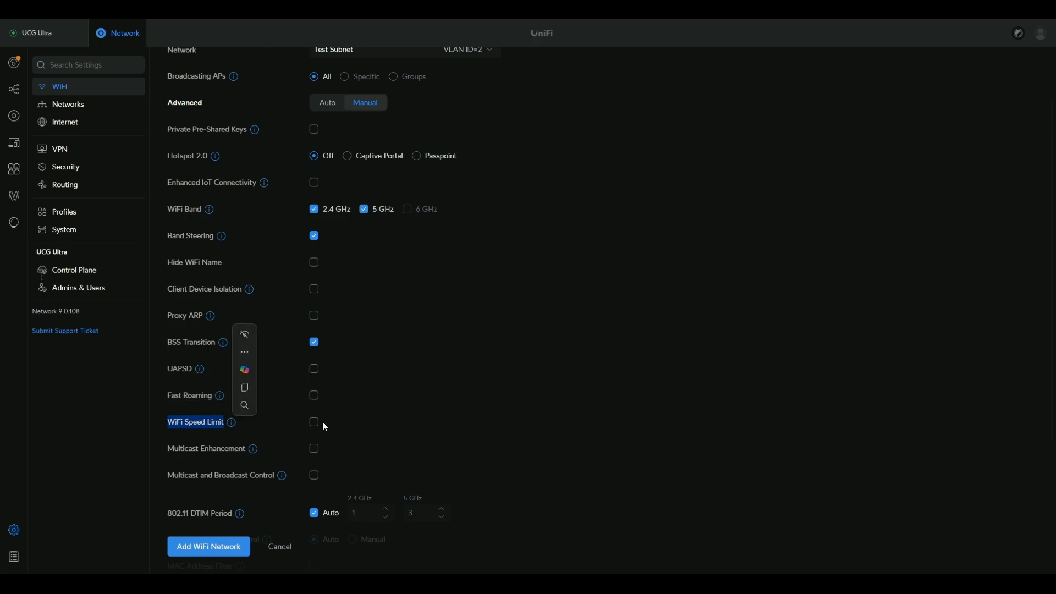
left_click(312, 422)
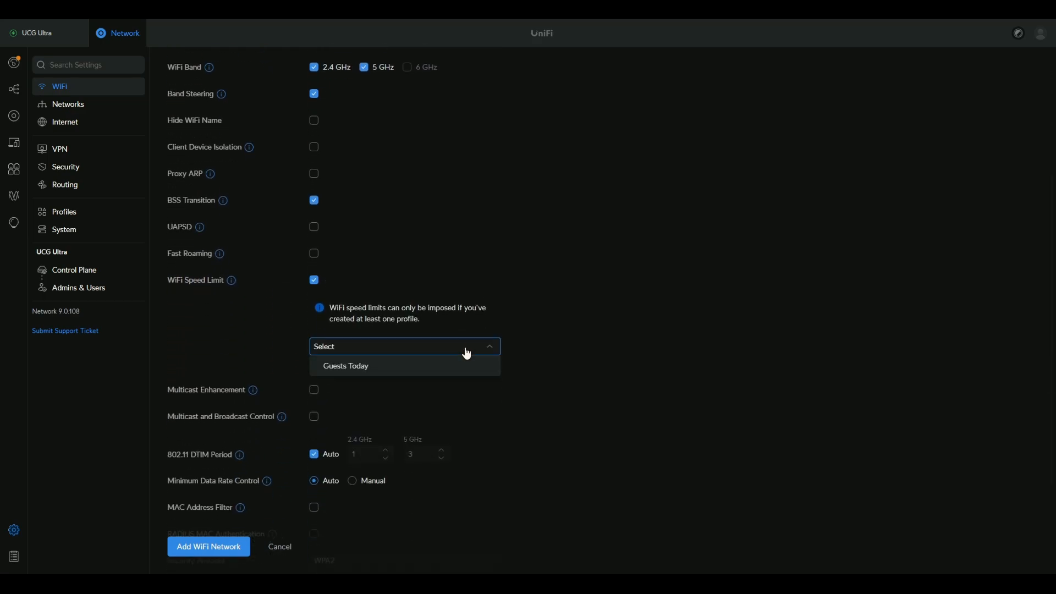
left_click(345, 366)
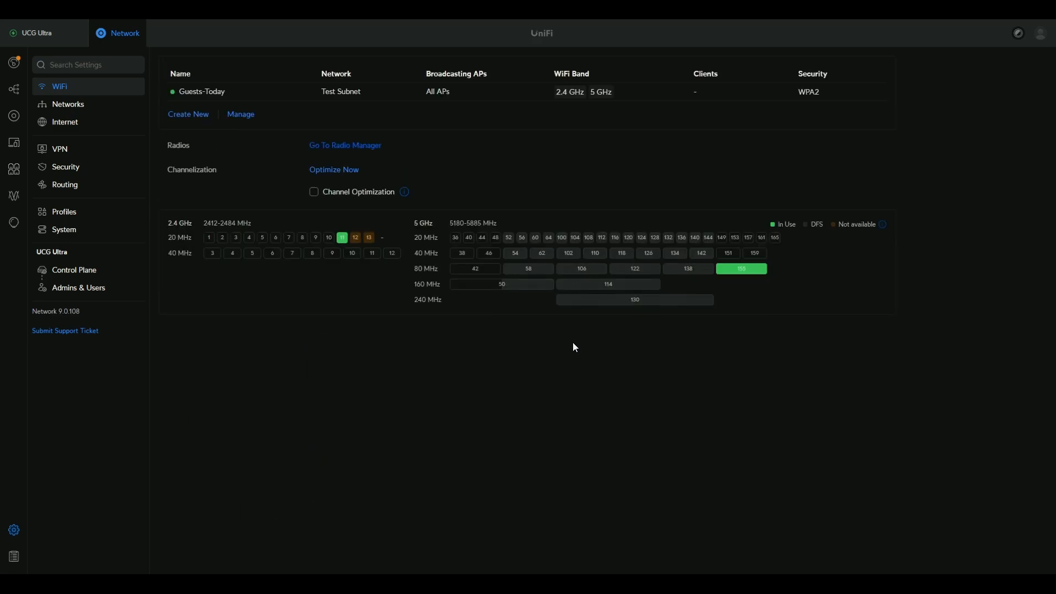
mouse_move(423, 402)
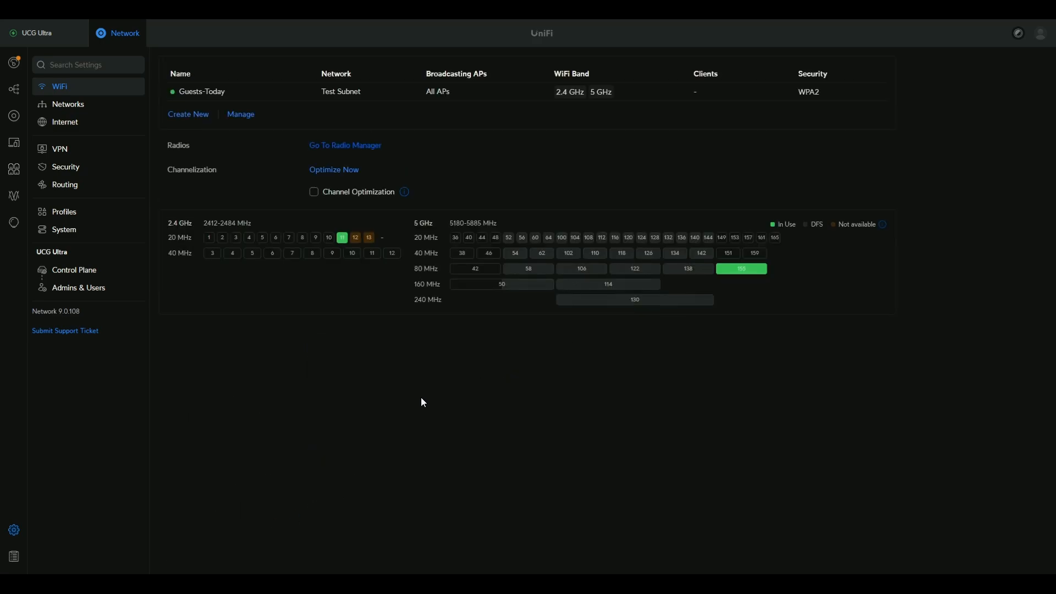